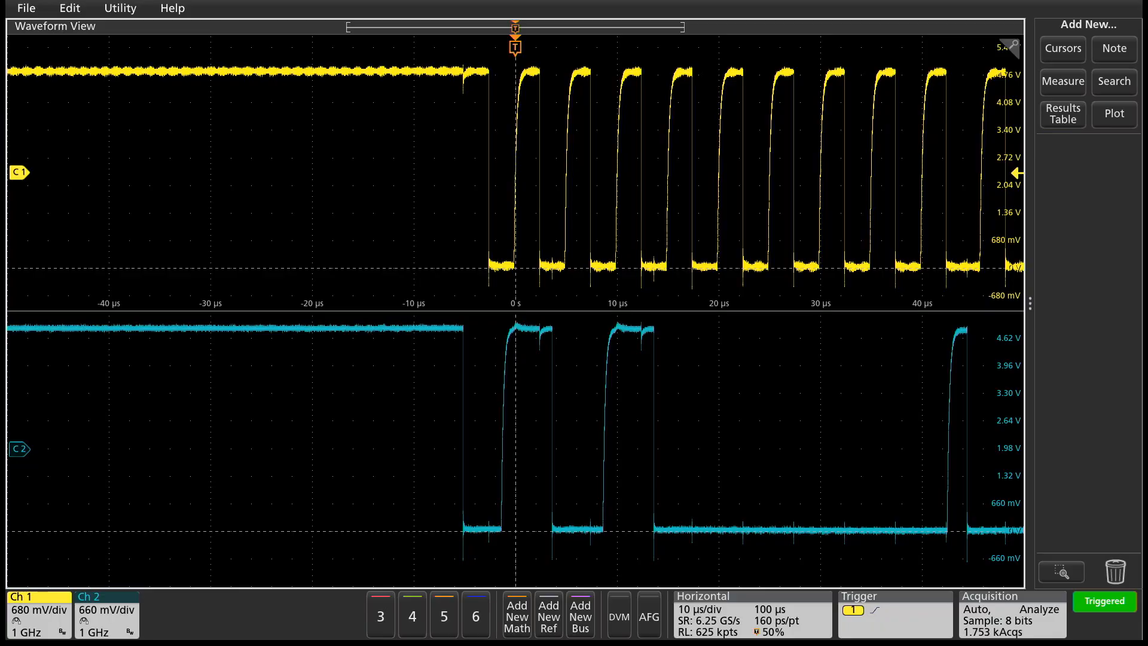
Step: Add a new Math 1 waveform computing Ch1 minus Ch2 from the settings bar
{"action": "left_click", "coordinate": [517, 613]}
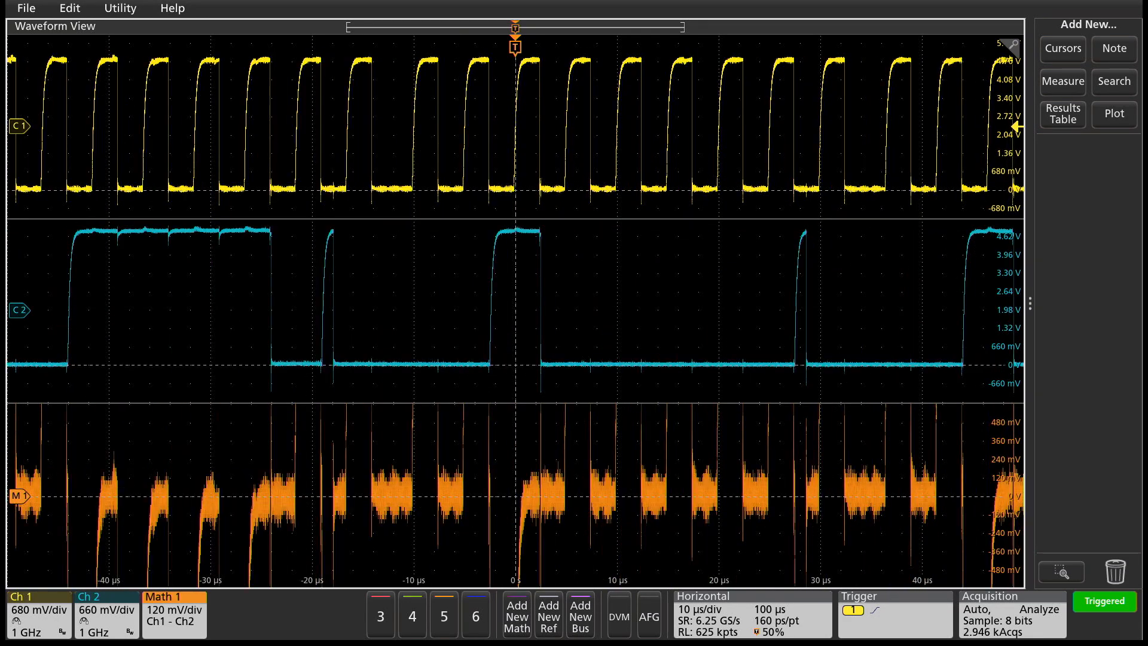